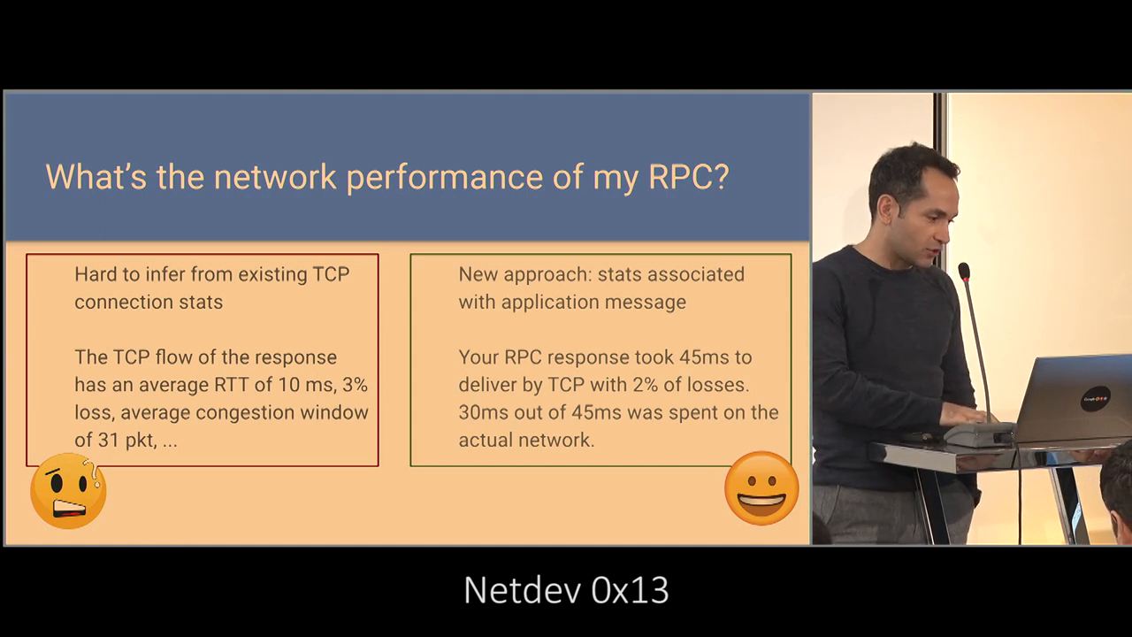
# Step: Advance from the RPC performance slide to the SO_TIMESTAMPING major events timeline slide
pyautogui.press('Right')
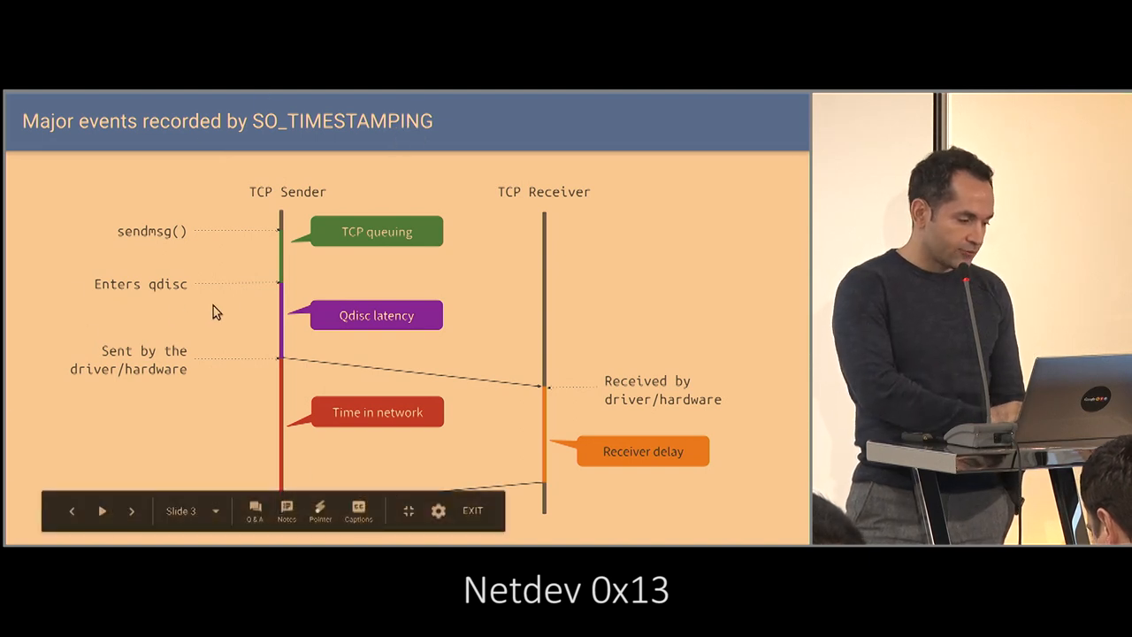
pyautogui.moveTo(301, 538)
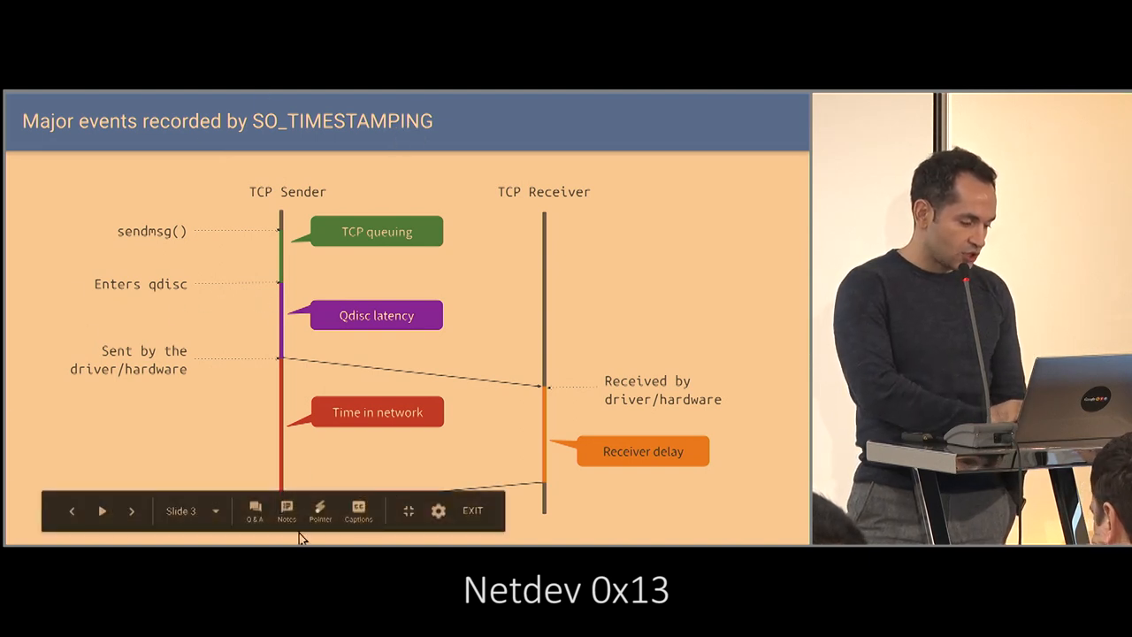
# Step: Turn on the presenter laser pointer and move to the 'Using TCP's state to explain delays' slide
pyautogui.click(101, 510)
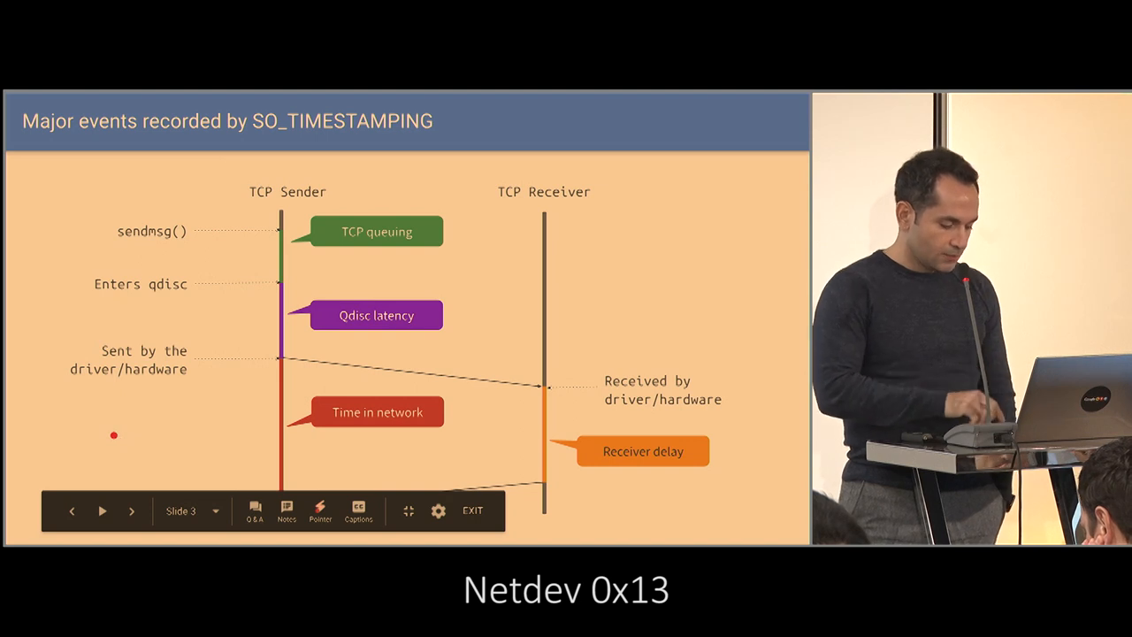
pyautogui.click(131, 511)
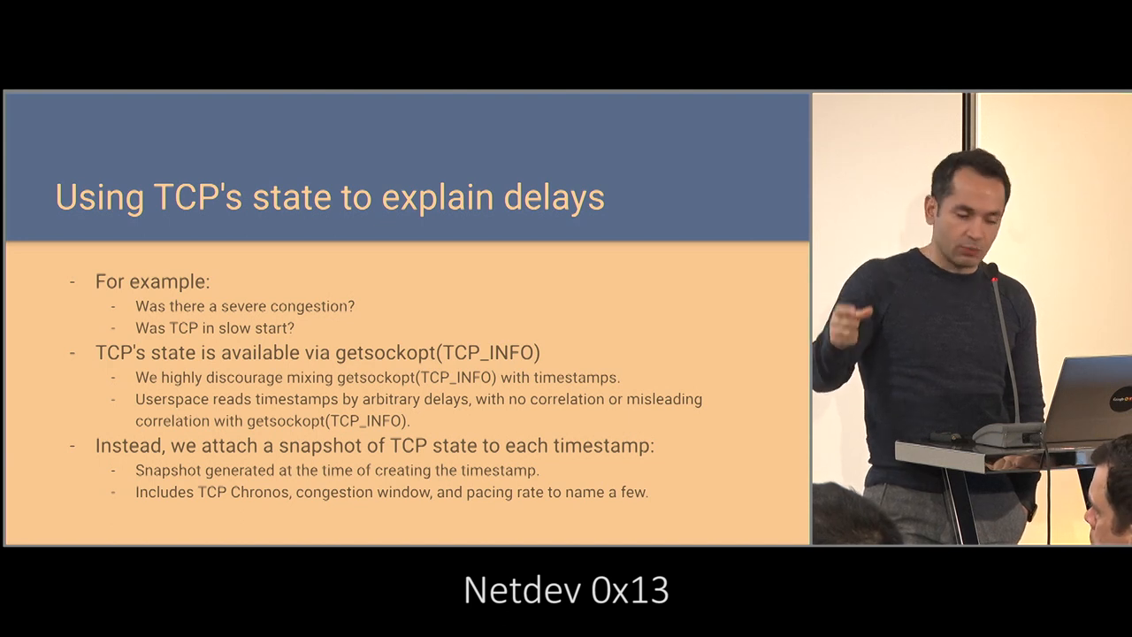
# Step: Advance to the transition slide on a few prevalent surprising patterns
pyautogui.press('Right')
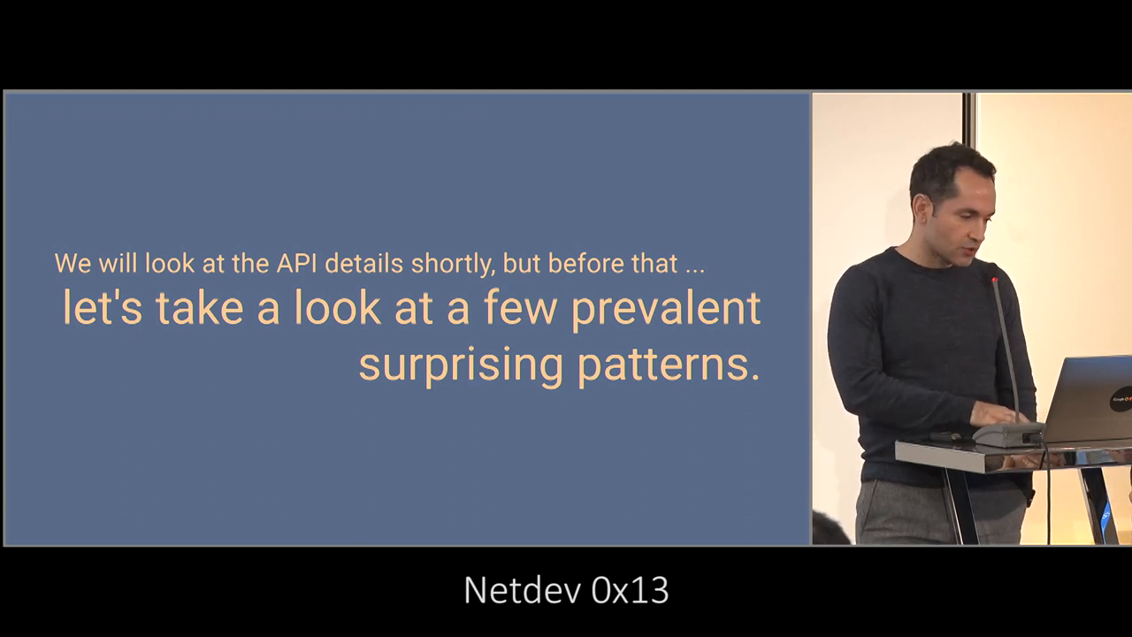
# Step: Advance to the slide tracing packets through sit0, bond0 and eth0 qdiscs
pyautogui.press('right')
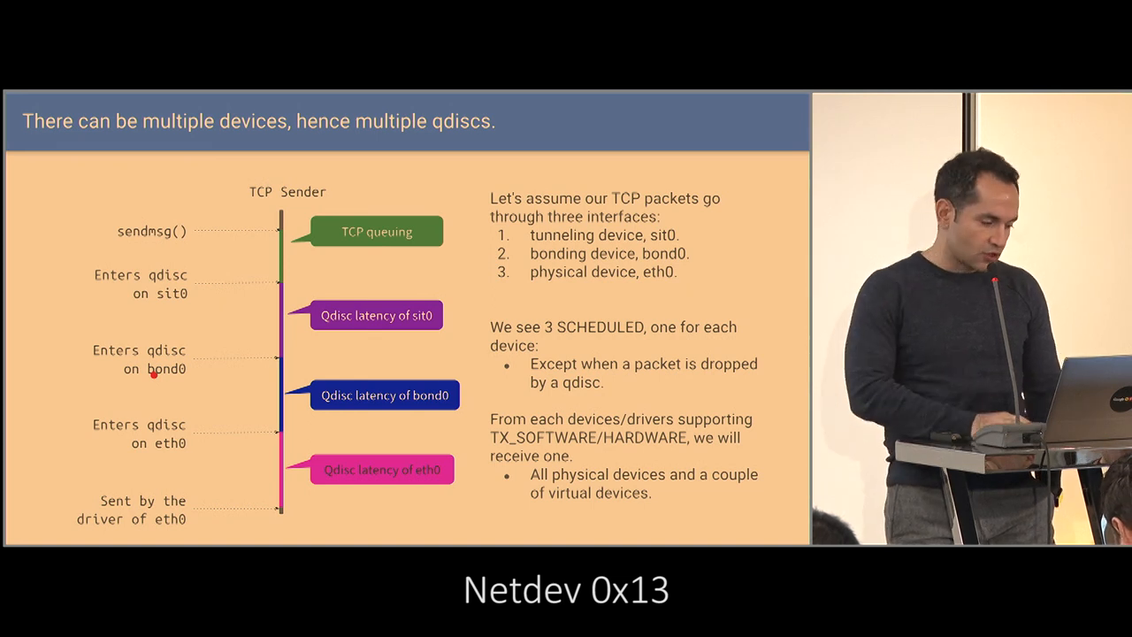
# Step: Advance to the slide on delayed acks skewing receiver delay
pyautogui.press('Right')
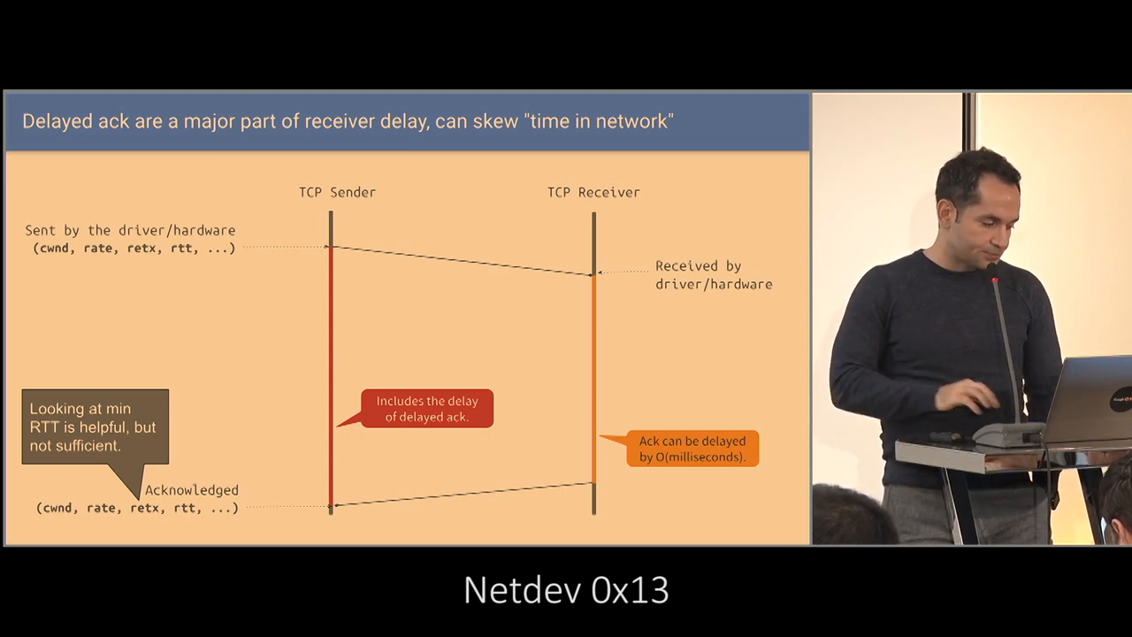
pyautogui.press('right')
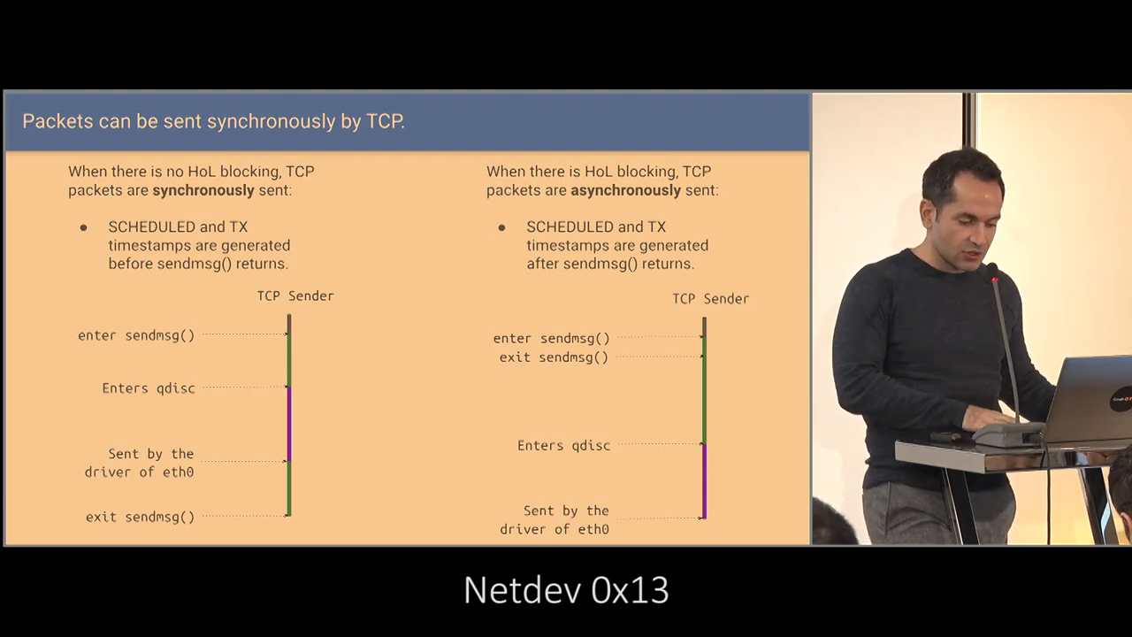
# Step: Move past the synchronous sending slide to 'Step 1) Enable SO_TIMESTAMPING'
pyautogui.press('Right')
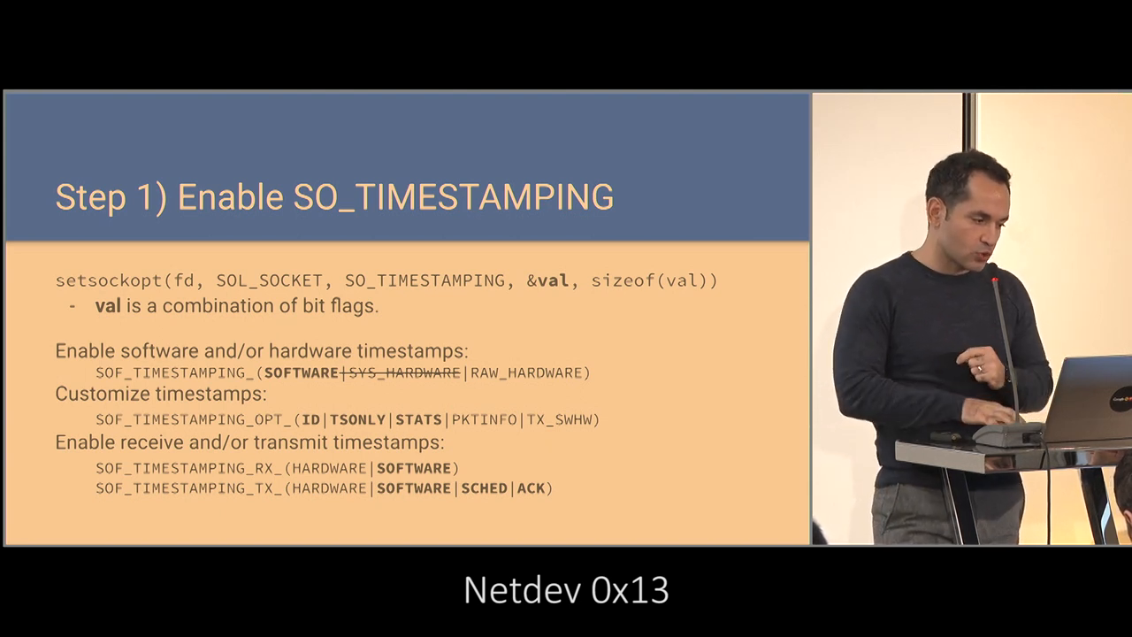
# Step: Advance to the 'Step 2) Read Timestamps' slide contrasting recvmsg and sendmsg
pyautogui.press('Right')
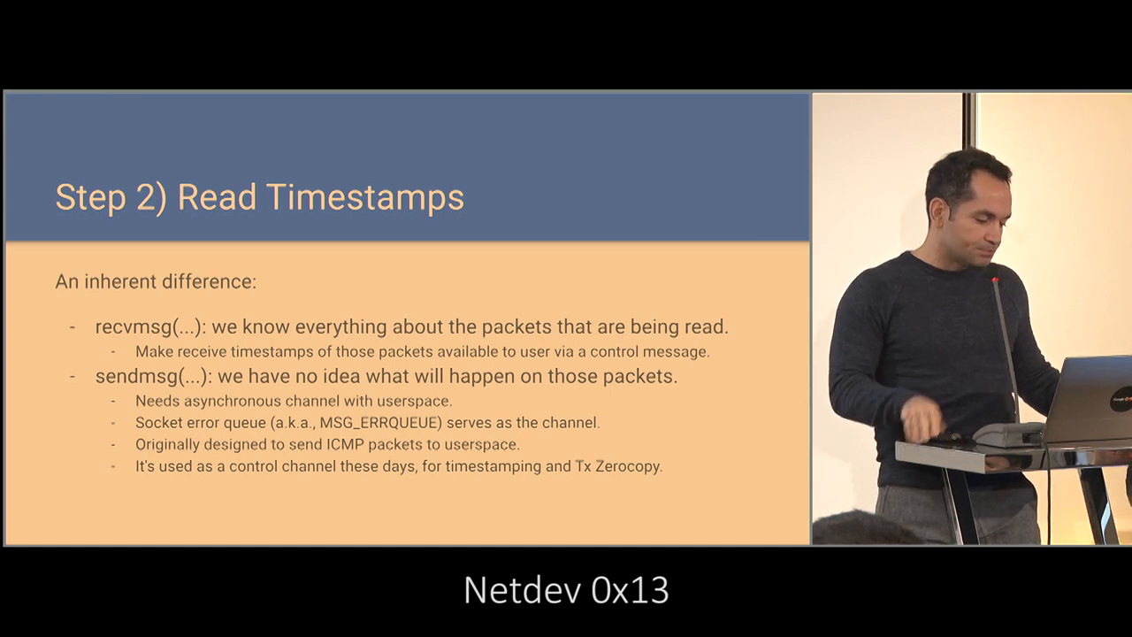
# Step: Advance to slide 16, the recvmsg MSG_ERRQUEUE code snippet
pyautogui.press('right')
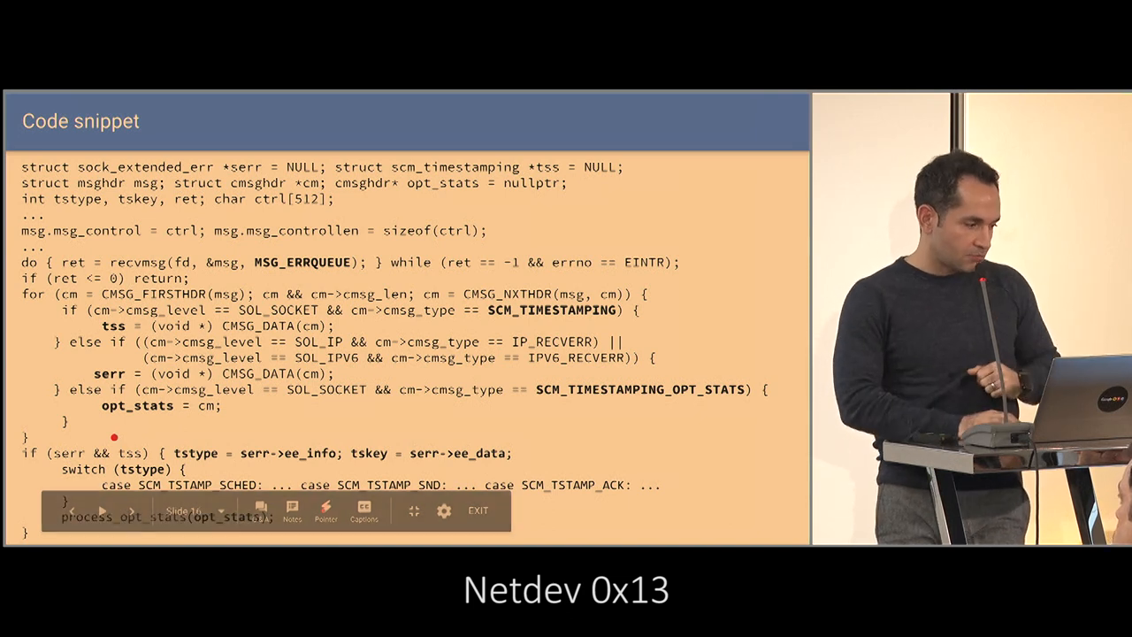
pyautogui.click(131, 510)
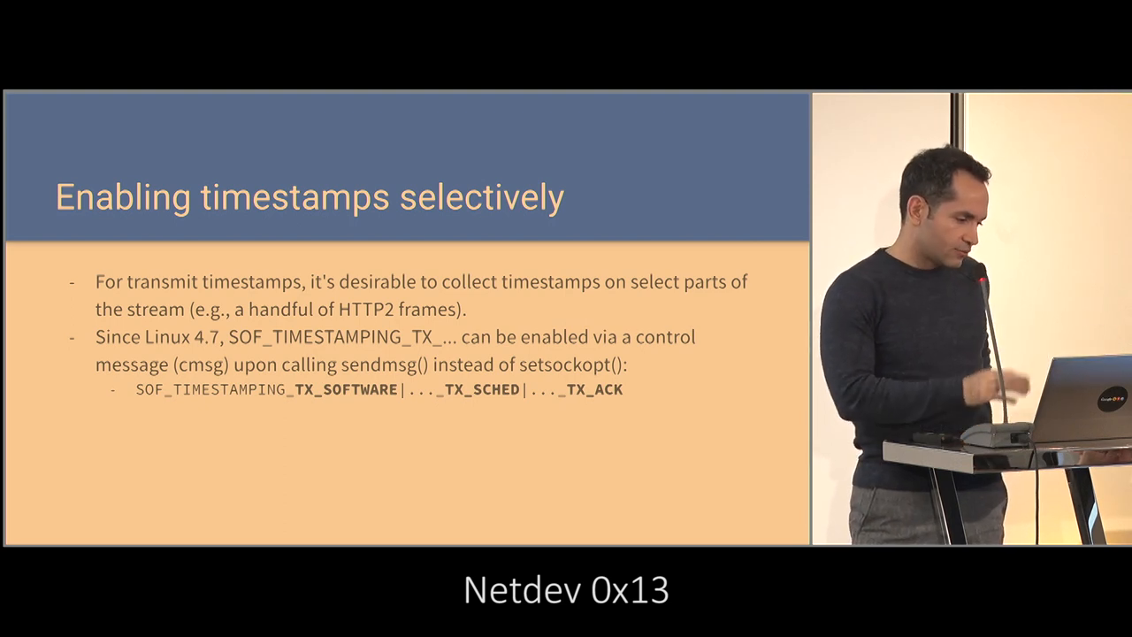
pyautogui.press('Right')
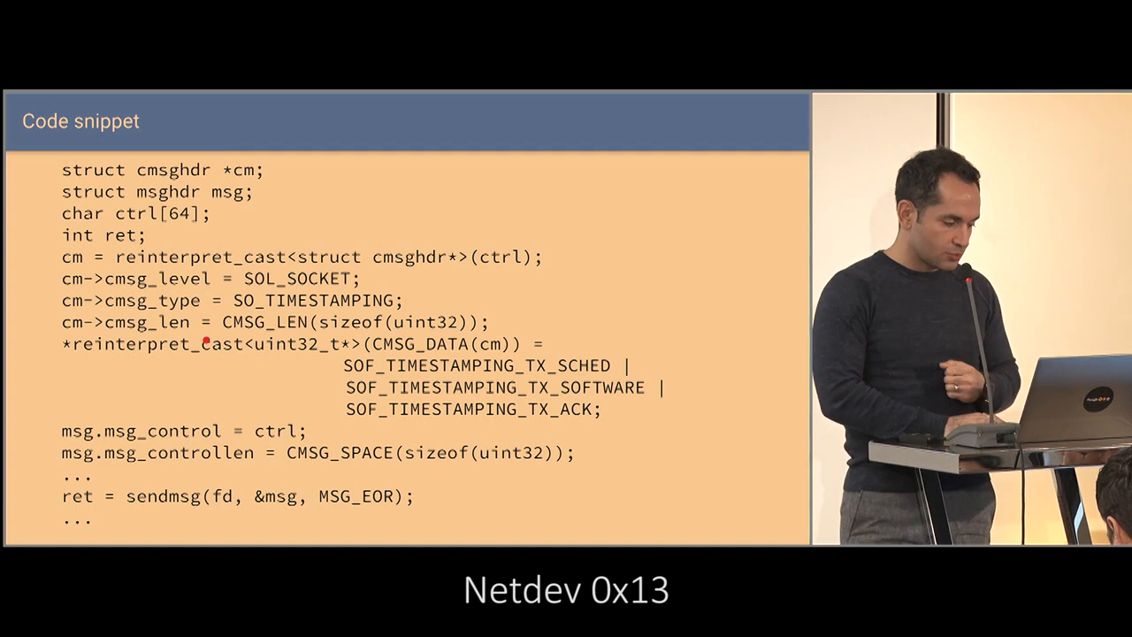
# Step: Leave the sendmsg cmsg snippet slide to return to the built txtimestamp terminal
pyautogui.press('Right')
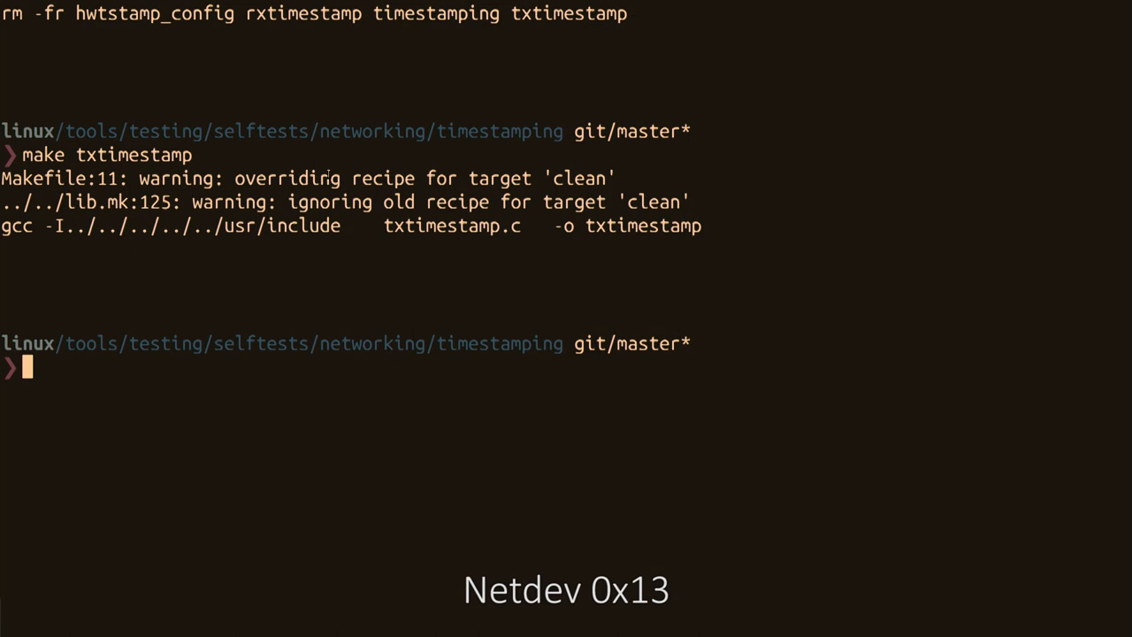
# Step: Run './txtimestamp 127.0.0.1 -p 8000 -z -o -D' and scroll through the SCH/SND/ACK output
pyautogui.write('./txtimestamp 127.0.0.1 -p 8000 -z -o -D')
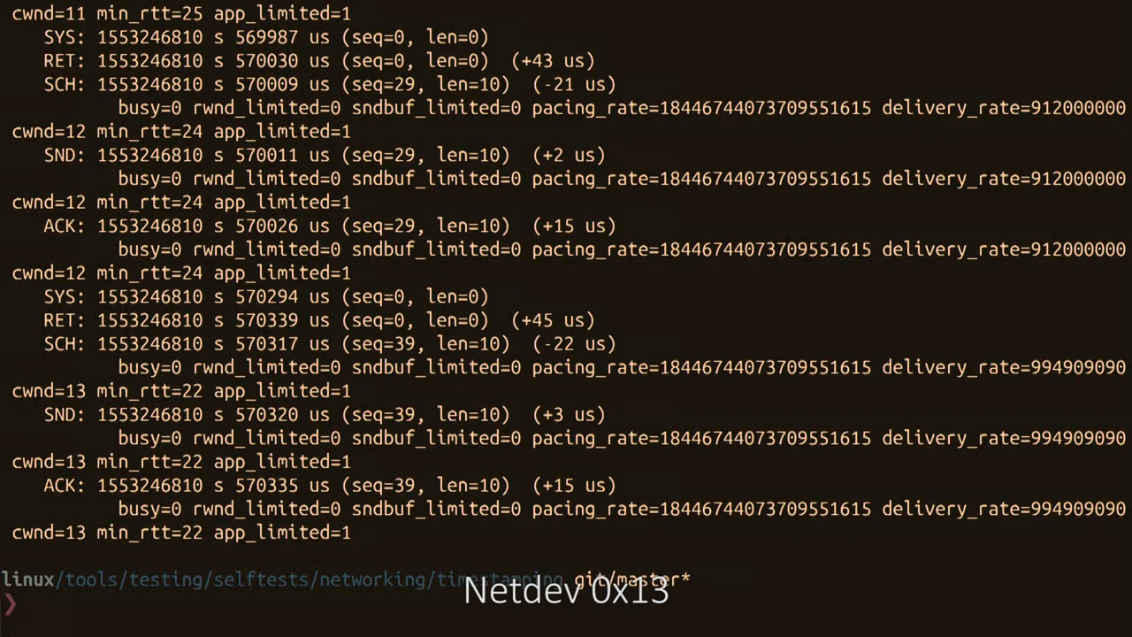
pyautogui.scroll(-3)
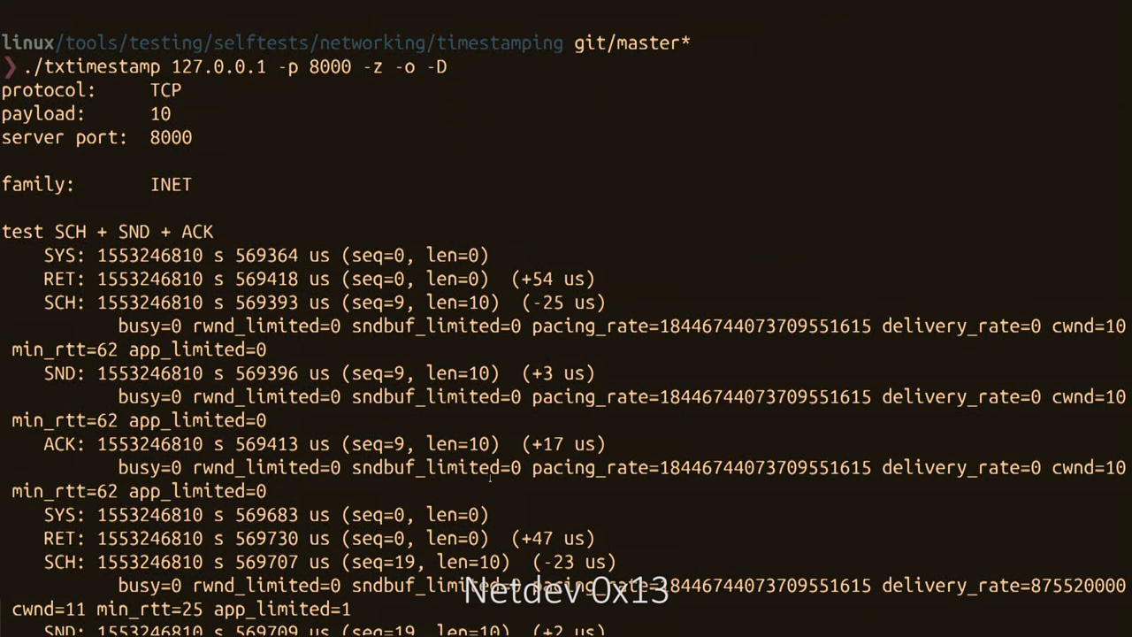
pyautogui.scroll(-3)
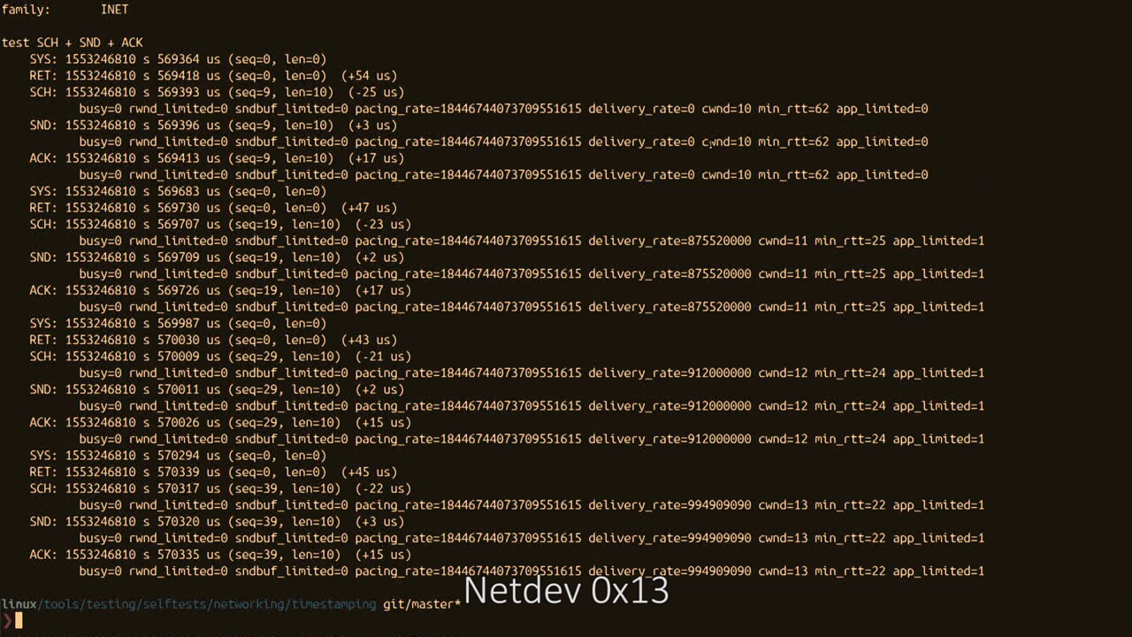
pyautogui.moveTo(617, 226)
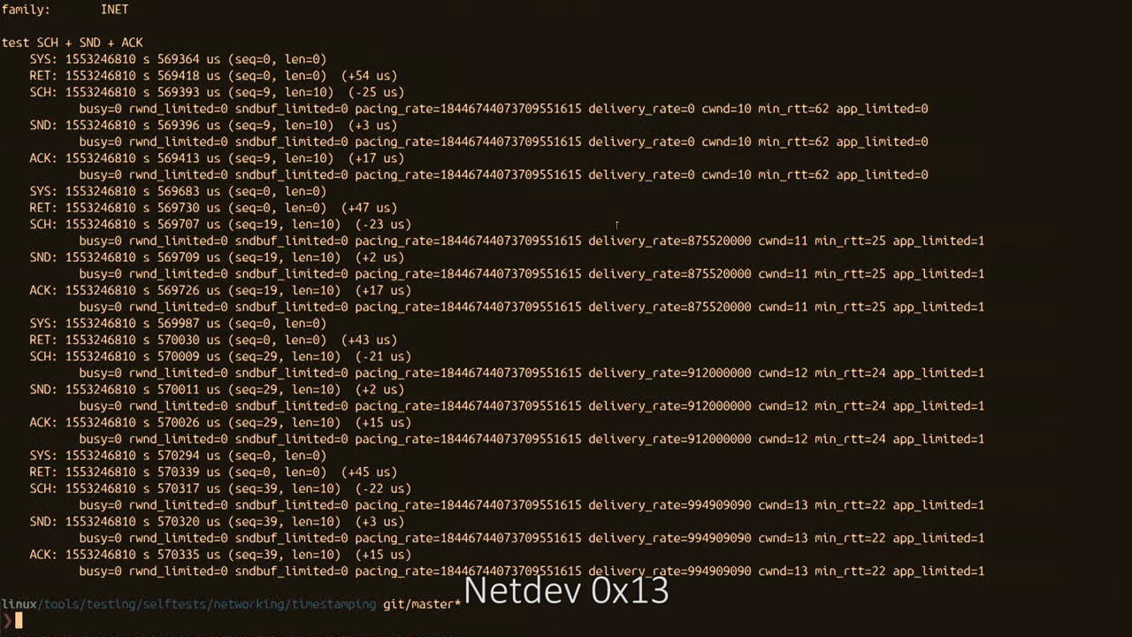
pyautogui.moveTo(491, 458)
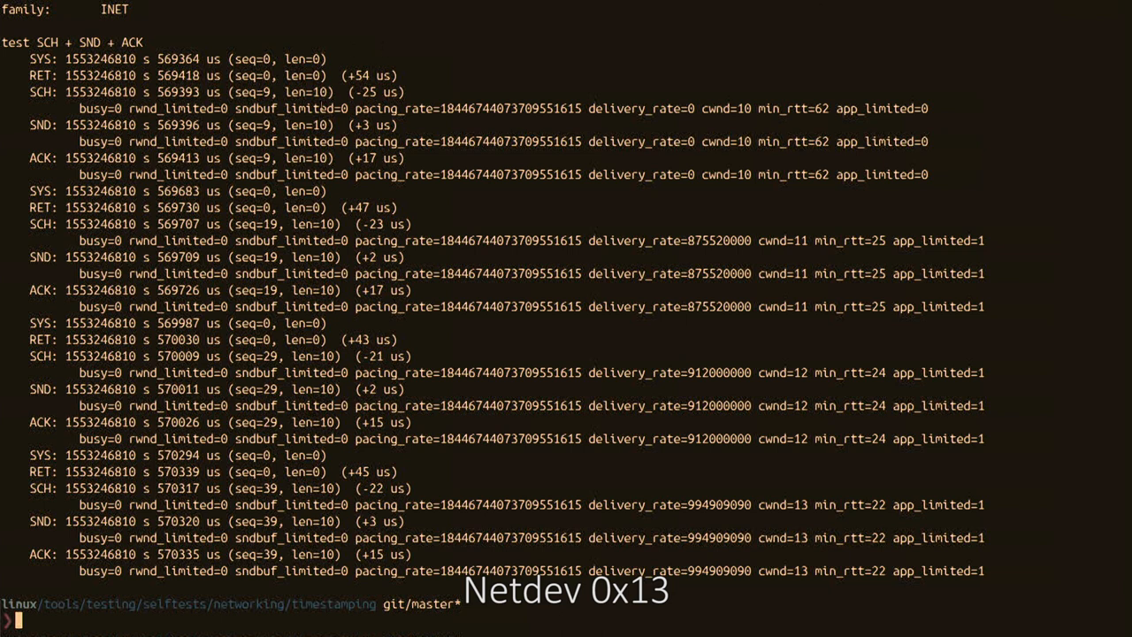
pyautogui.doubleClick(292, 174)
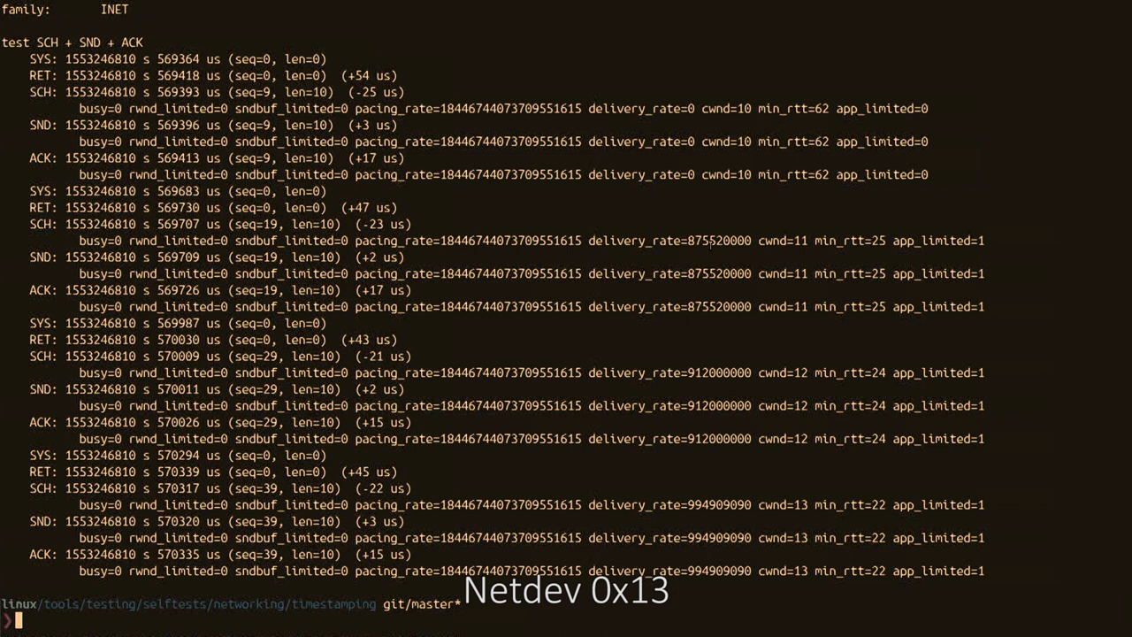
pyautogui.moveTo(812, 287)
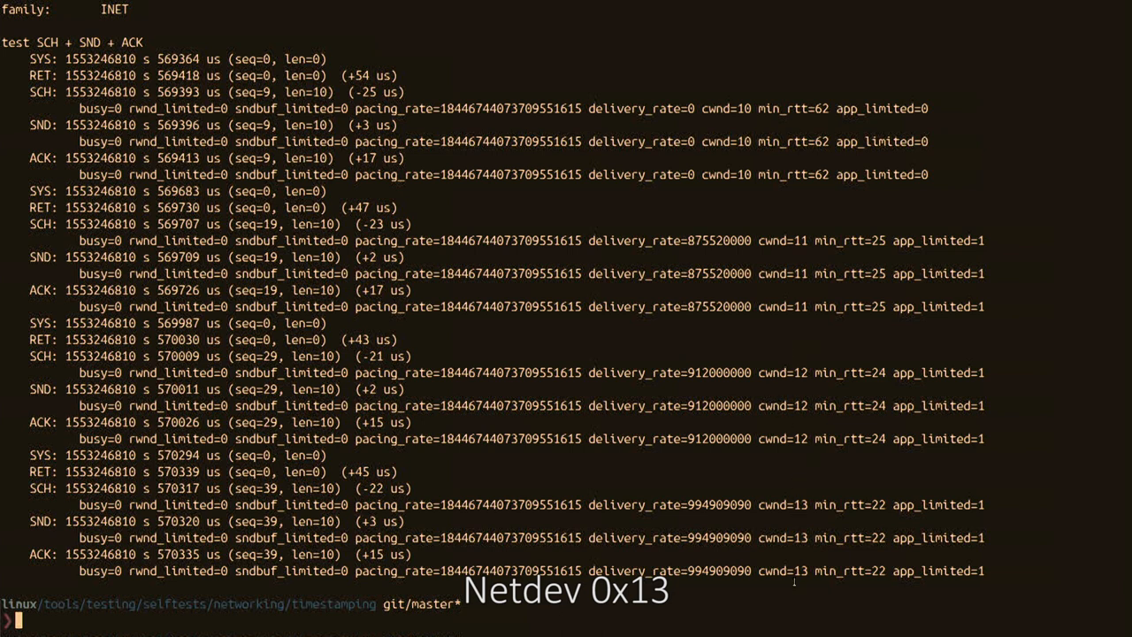
# Step: Run the timestamping test against remote host 172.217.23.206 on port 80
pyautogui.write('ssh soheil24')
pyautogui.write('./txtimestamp 172.217.23.206 -p 80 -z -o -D')
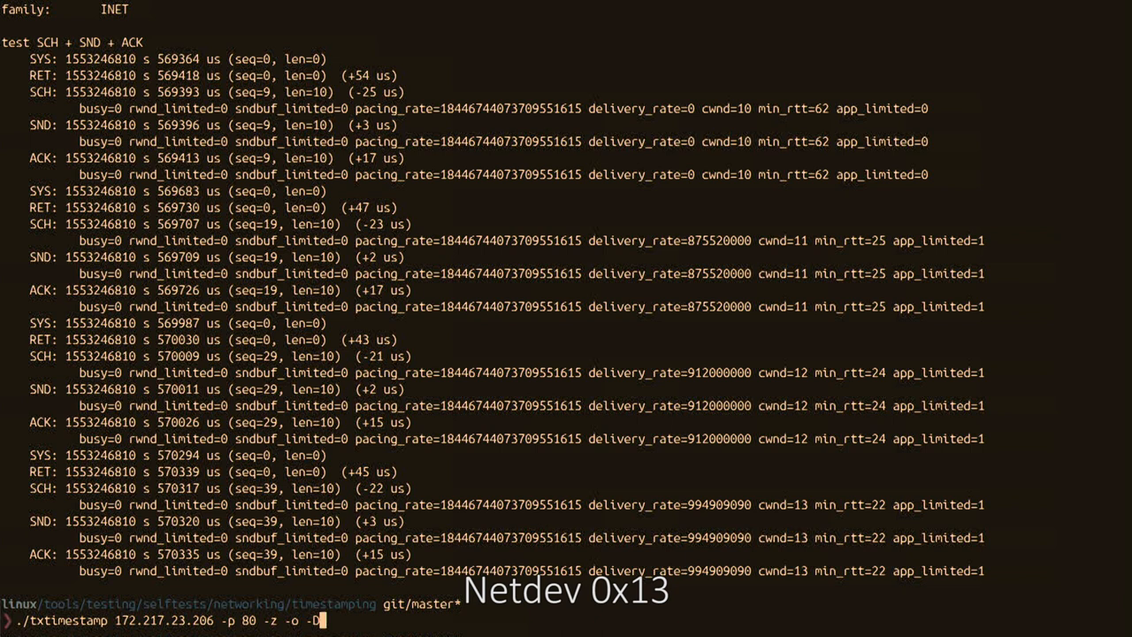
pyautogui.press('Return')
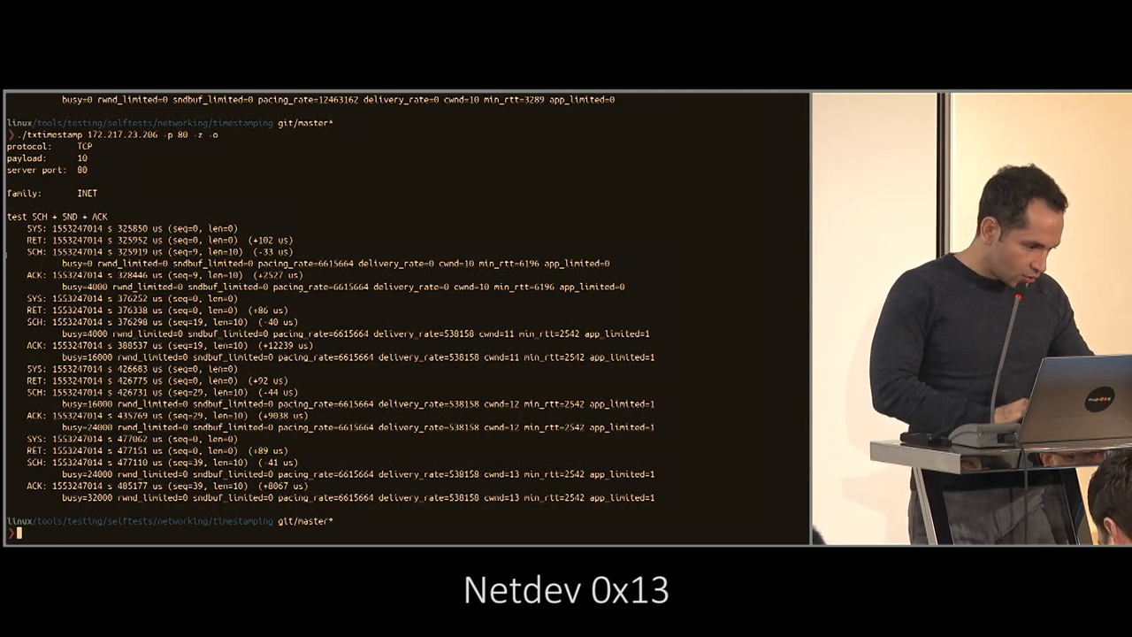
# Step: Retype ./txtimestamp 172.217.23.206 -p 80 -z -o at the prompt to rerun the test
pyautogui.doubleClick(212, 264)
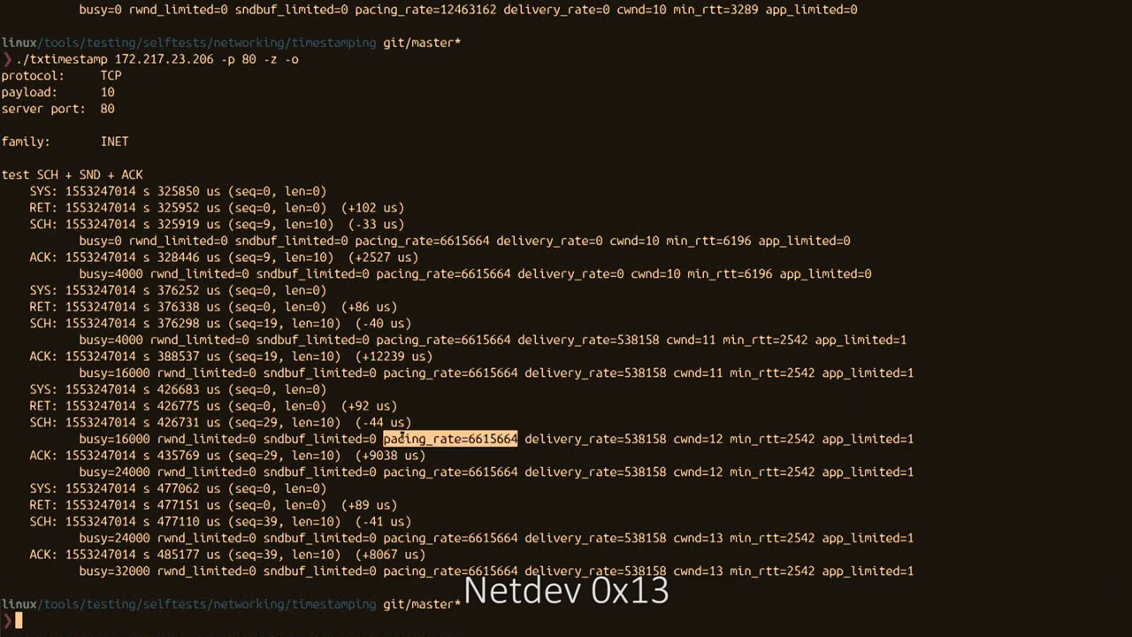
pyautogui.moveTo(648, 398)
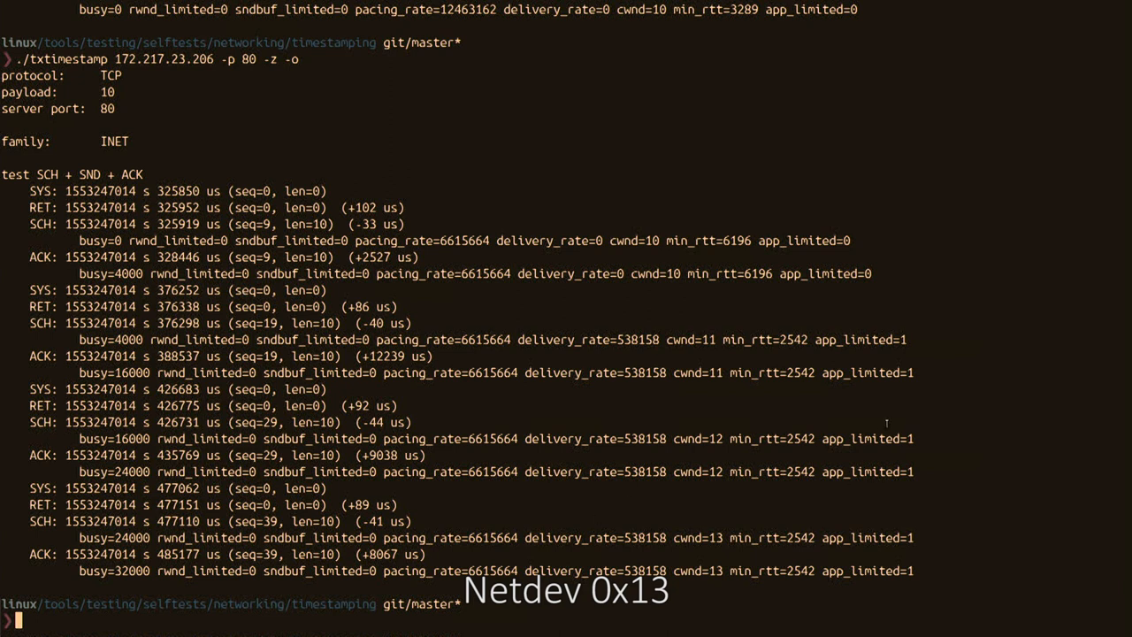
pyautogui.write('./txtimestamp 172.217.23.206 -p 80 -z -o')
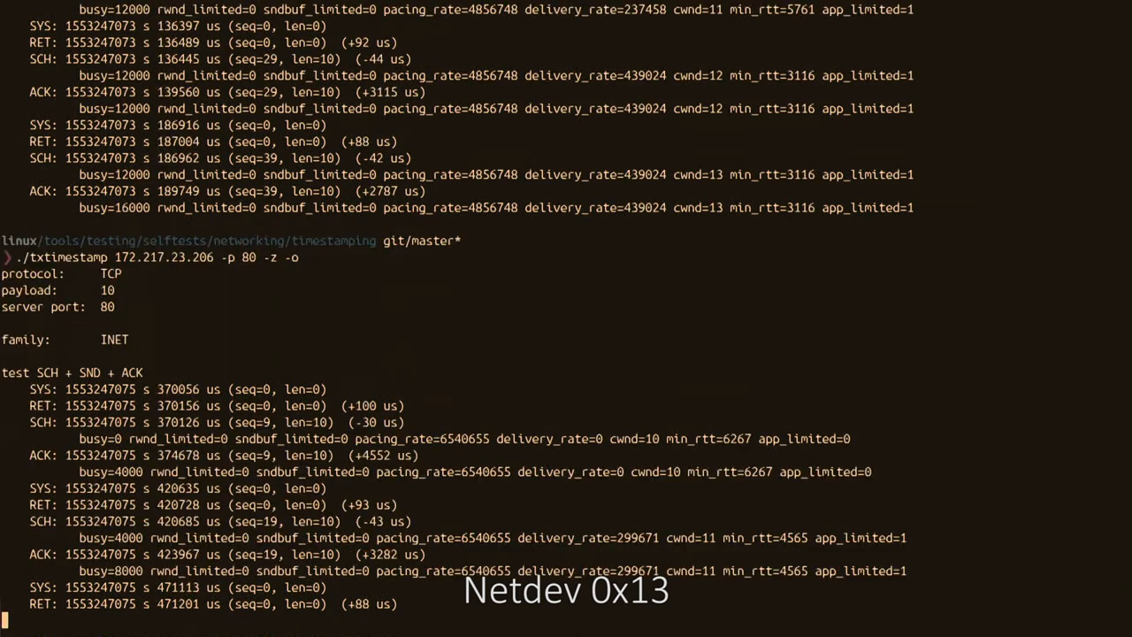
# Step: Scroll through the new txtimestamp output showing pacing_rate=6540655
pyautogui.scroll(-3)
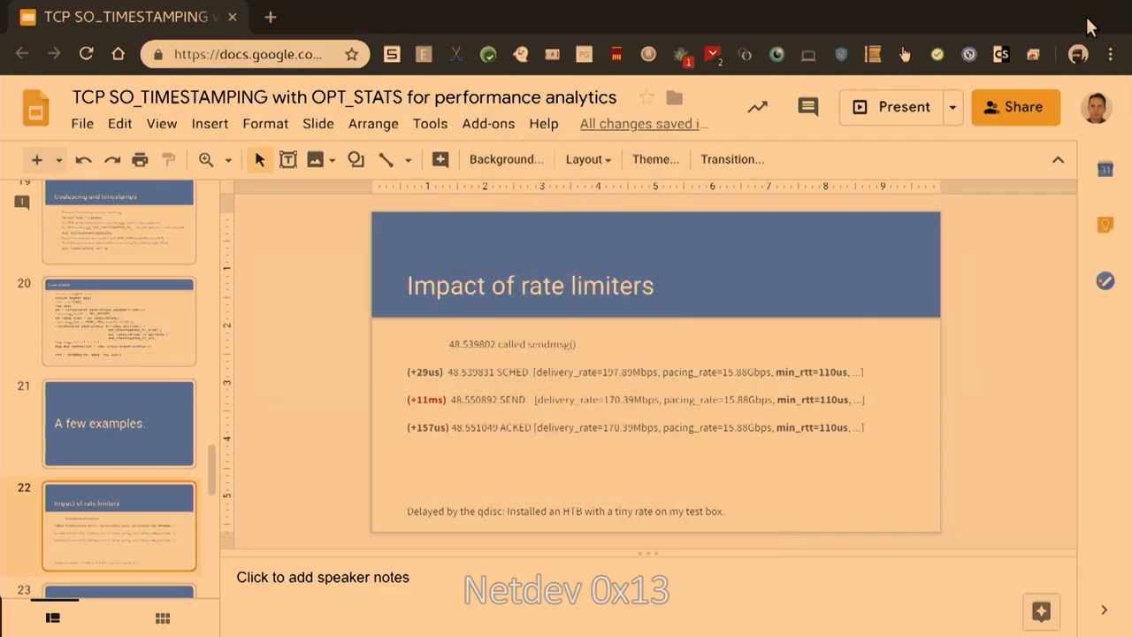
pyautogui.click(894, 106)
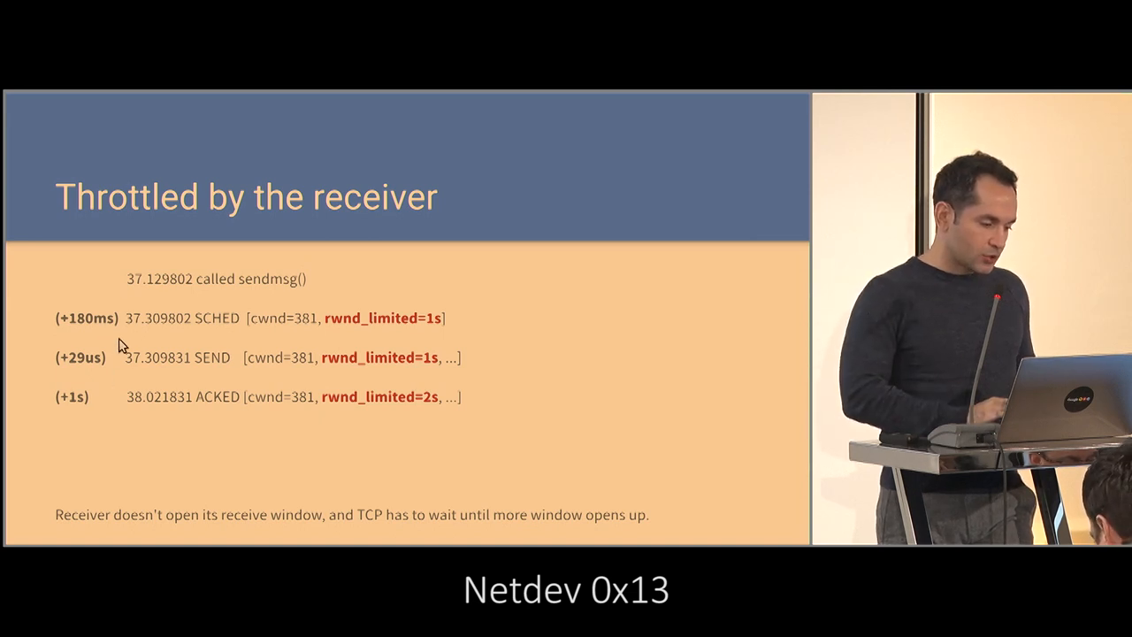
pyautogui.moveTo(232, 352)
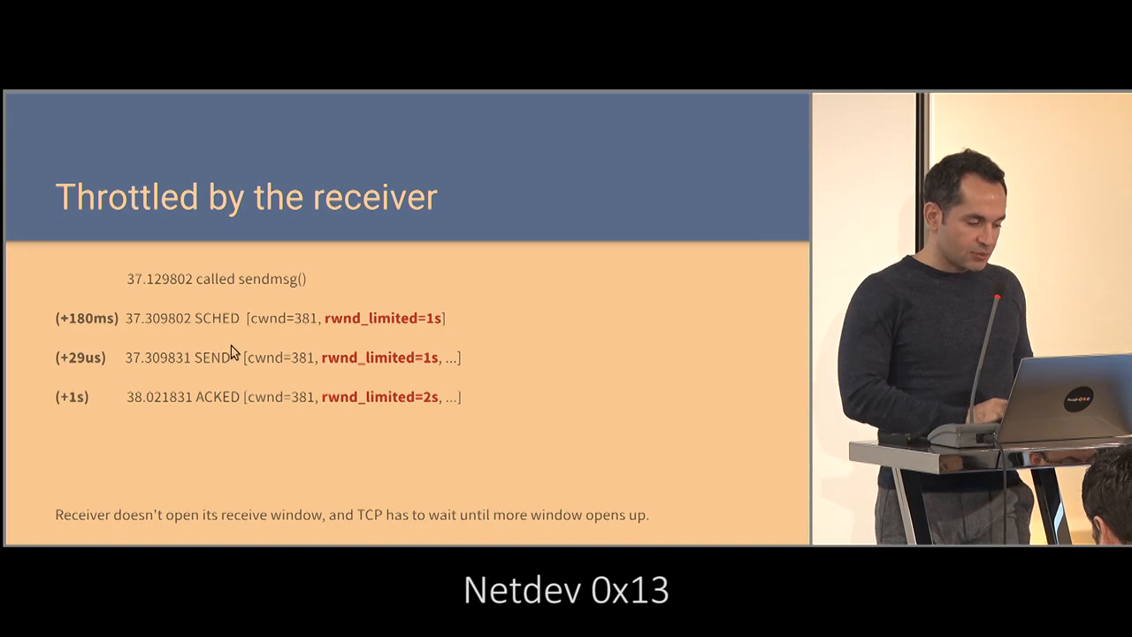
pyautogui.moveTo(185, 365)
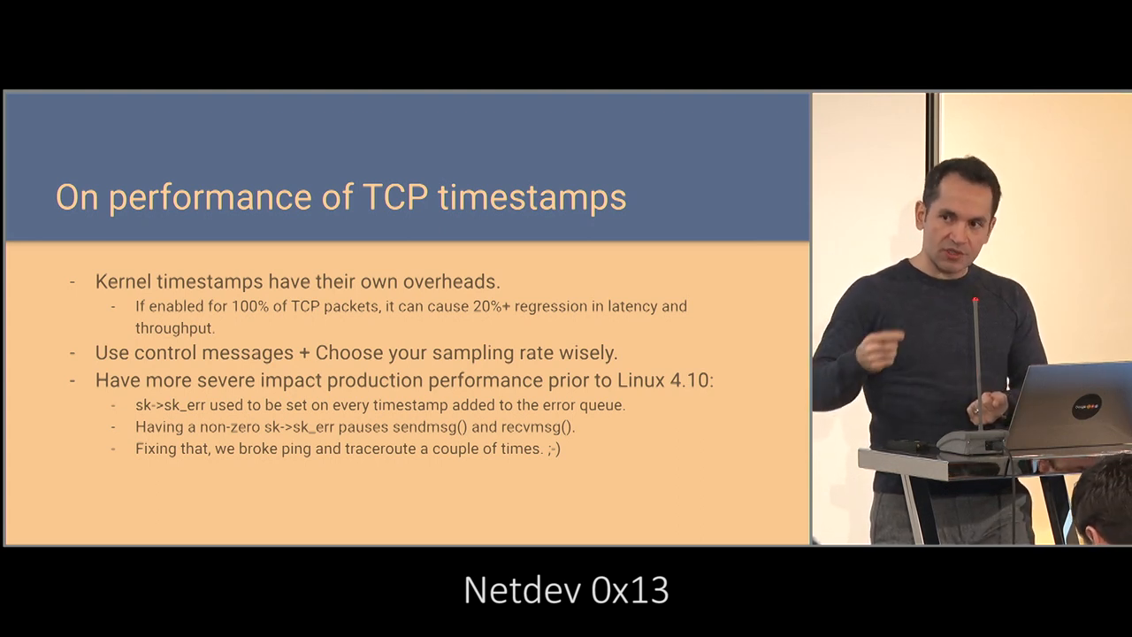
# Step: Advance from On performance of TCP timestamps to the Moving forward slide
pyautogui.press('Right')
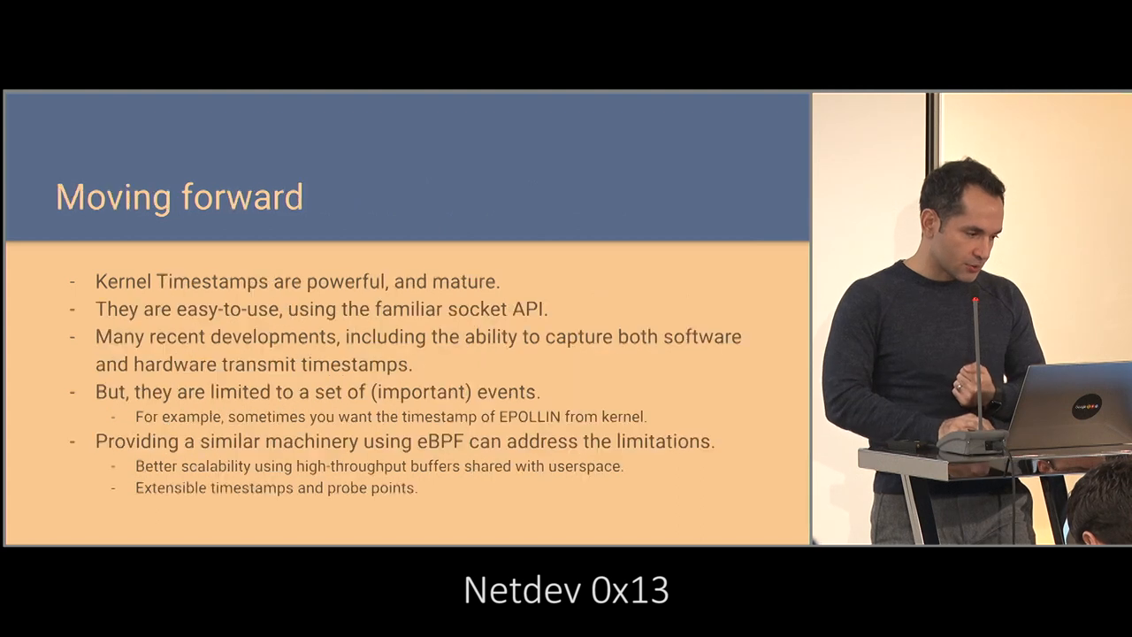